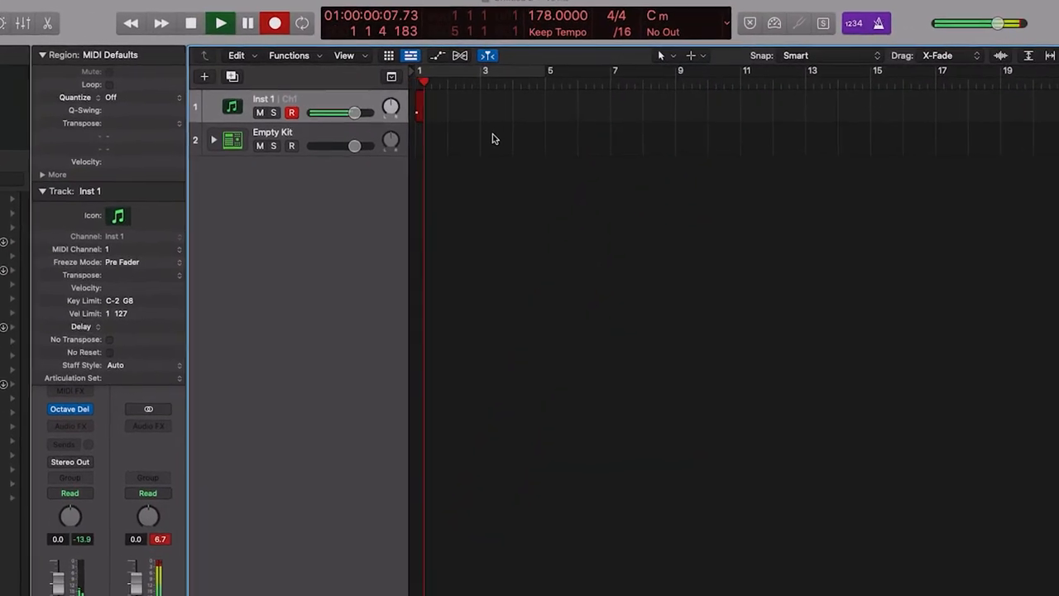
- Record a 69-note MIDI region on Inst 1 and set Time Quantize to 1/8 Note
{"action": "left_click", "coordinate": [220, 23]}
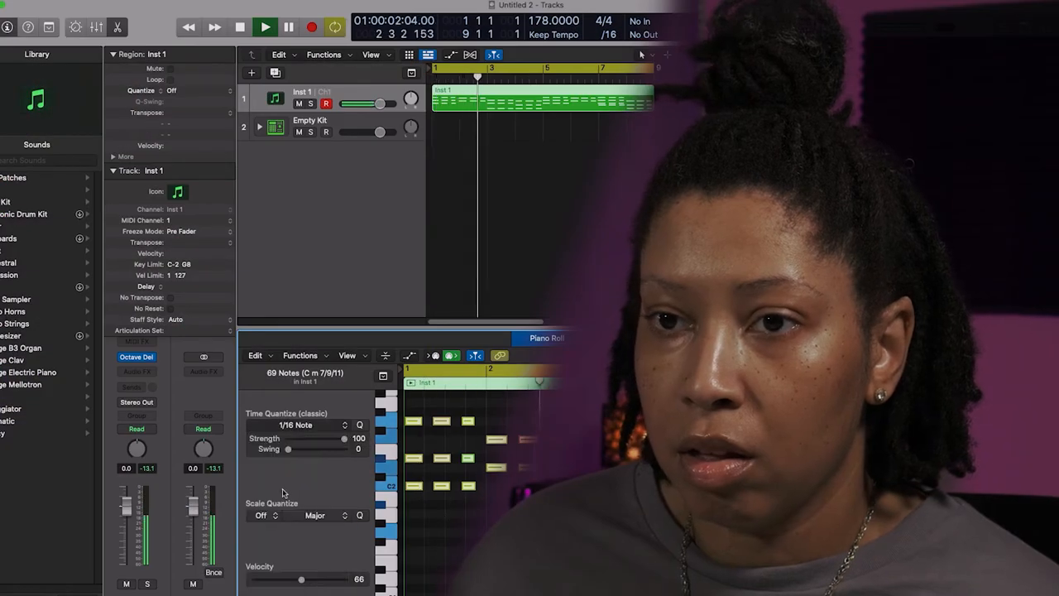
{"action": "left_click", "coordinate": [304, 423]}
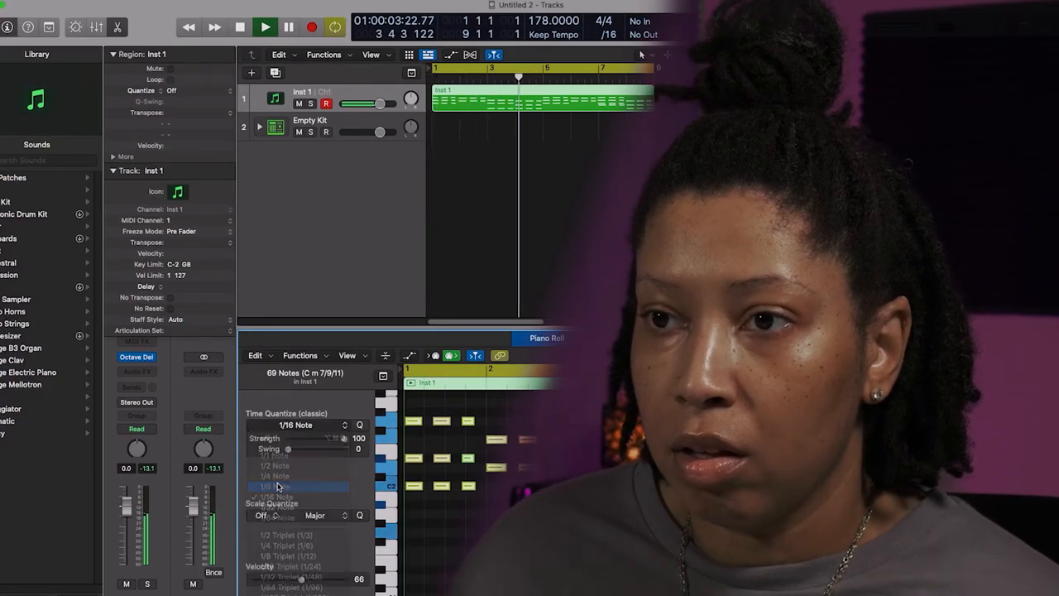
{"action": "left_click", "coordinate": [277, 487]}
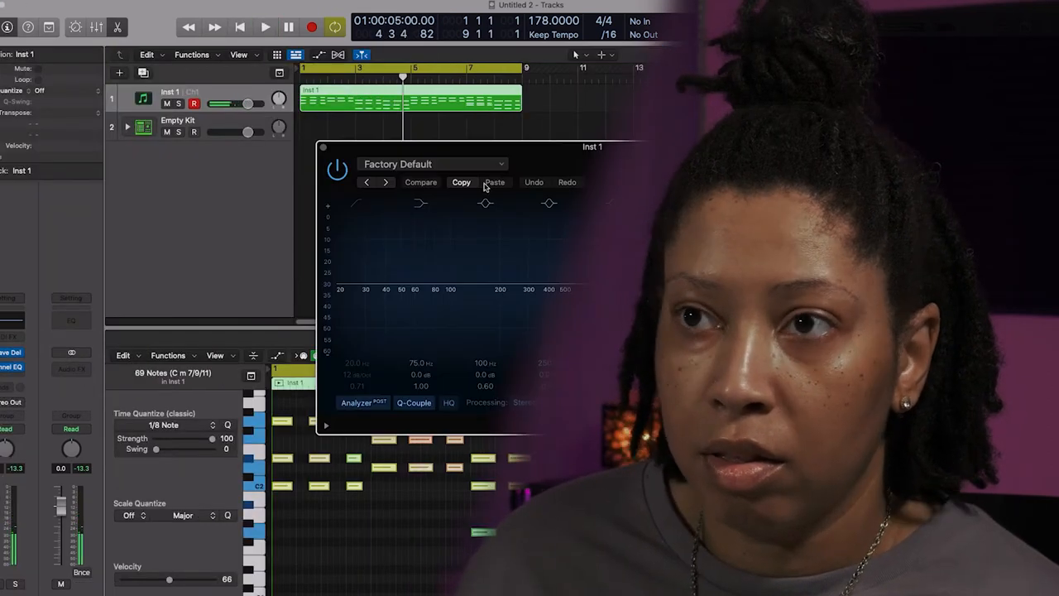
- Enable the low cut band in Inst 1's Channel EQ
{"action": "left_click", "coordinate": [420, 182]}
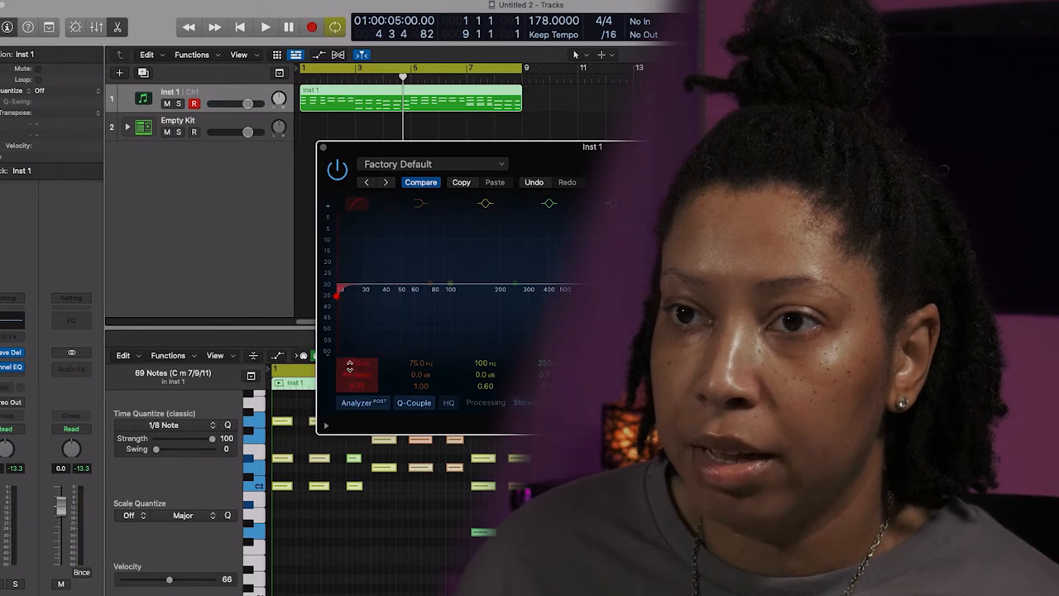
{"action": "left_click", "coordinate": [264, 27]}
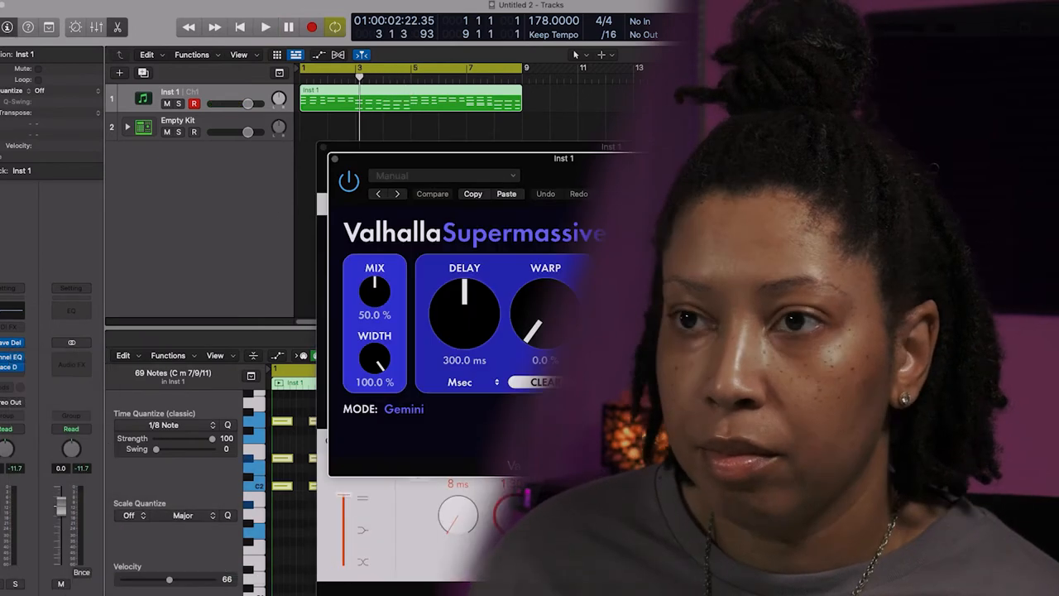
- Dial Valhalla Supermassive on Inst 1 to Mix 23.3%, Width 24% and Warp 55.6%
{"action": "left_click", "coordinate": [265, 26]}
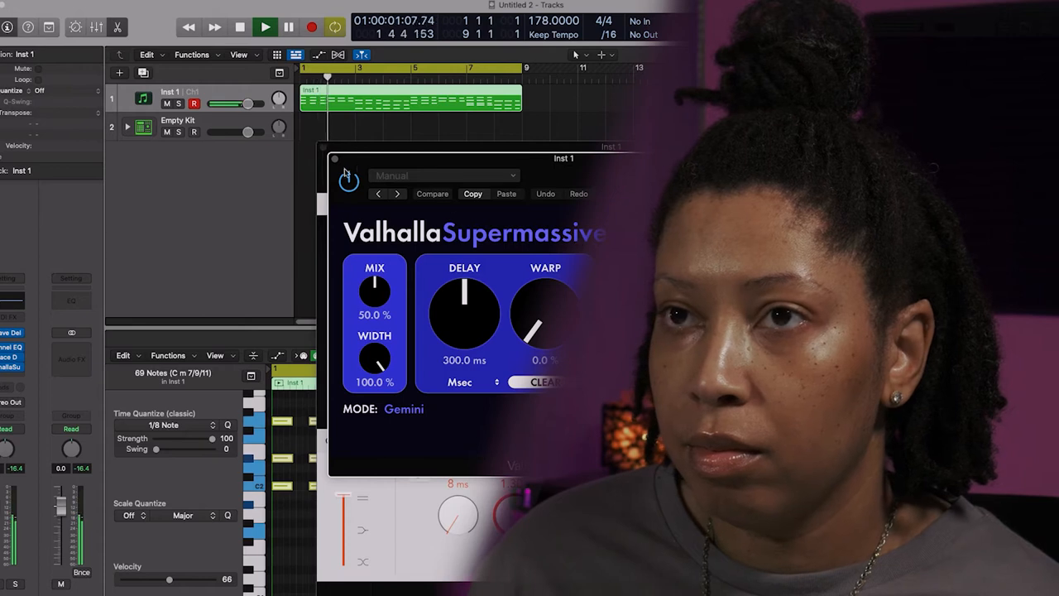
{"action": "mouse_move", "coordinate": [460, 298]}
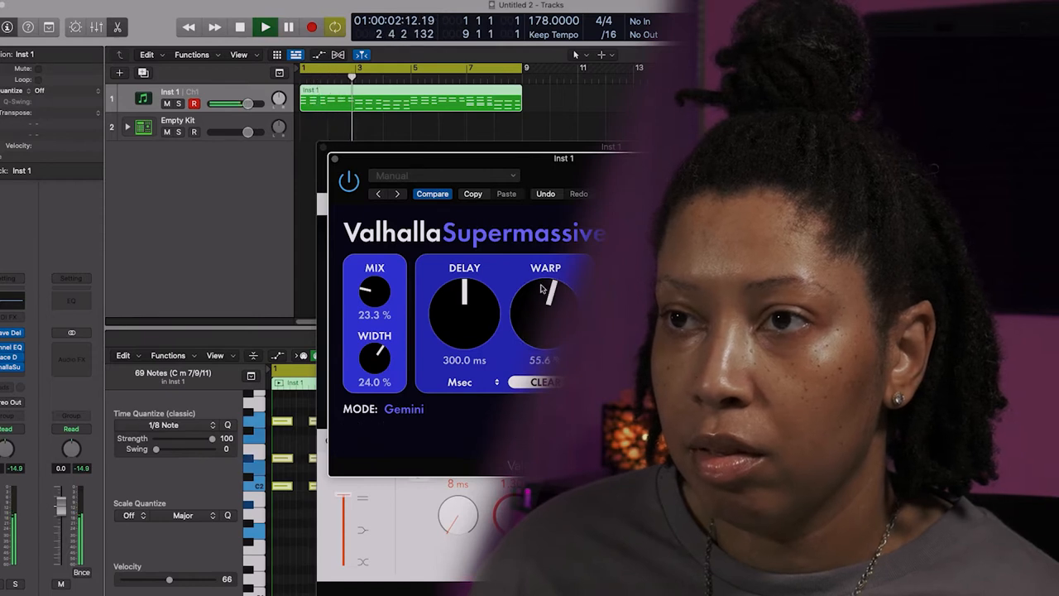
{"action": "left_click_drag", "start_coordinate": [546, 298], "coordinate": [542, 331]}
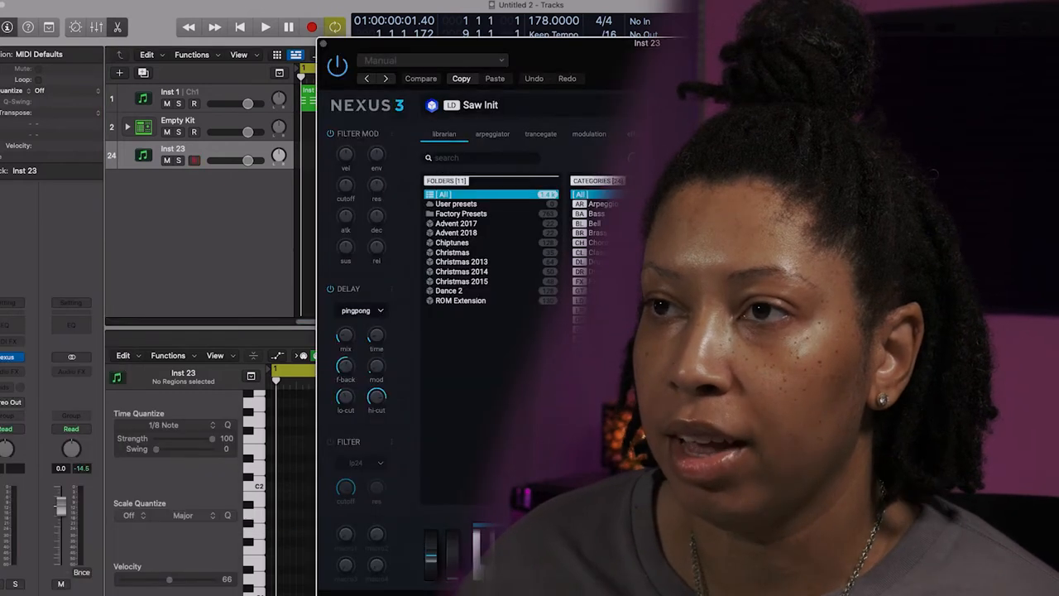
- Audition Pluck presets in Nexus 3 and load PL Mute Guitars 2 on the new track
{"action": "left_click", "coordinate": [599, 347]}
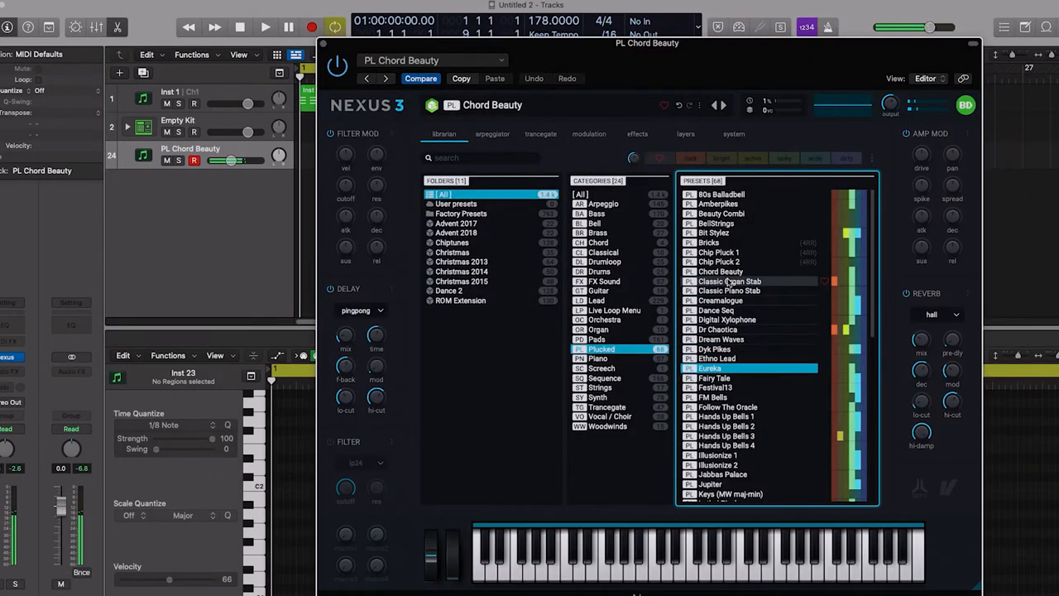
{"action": "left_click", "coordinate": [715, 377]}
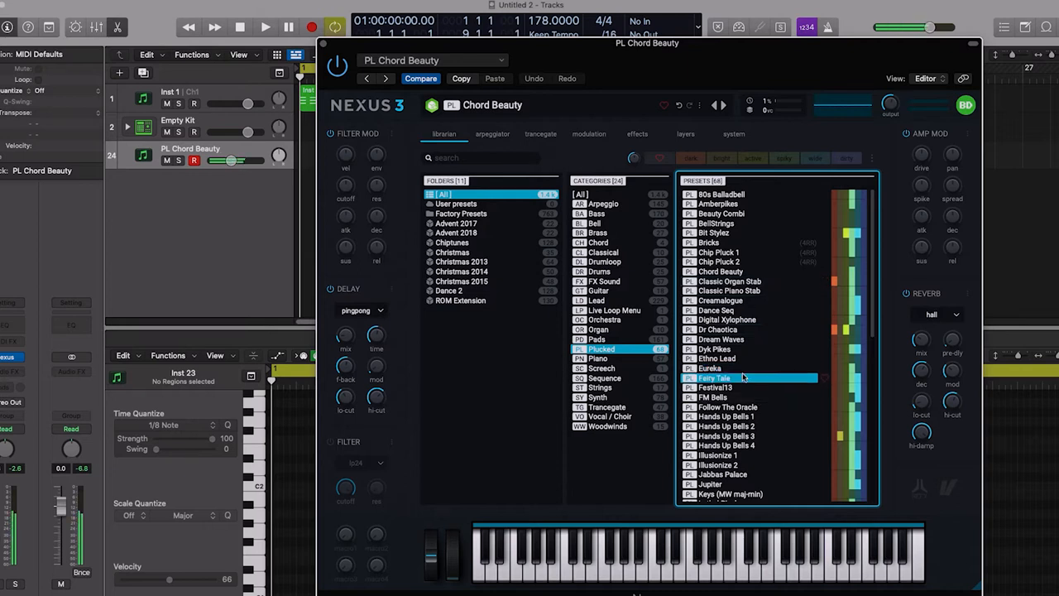
{"action": "left_click", "coordinate": [726, 427]}
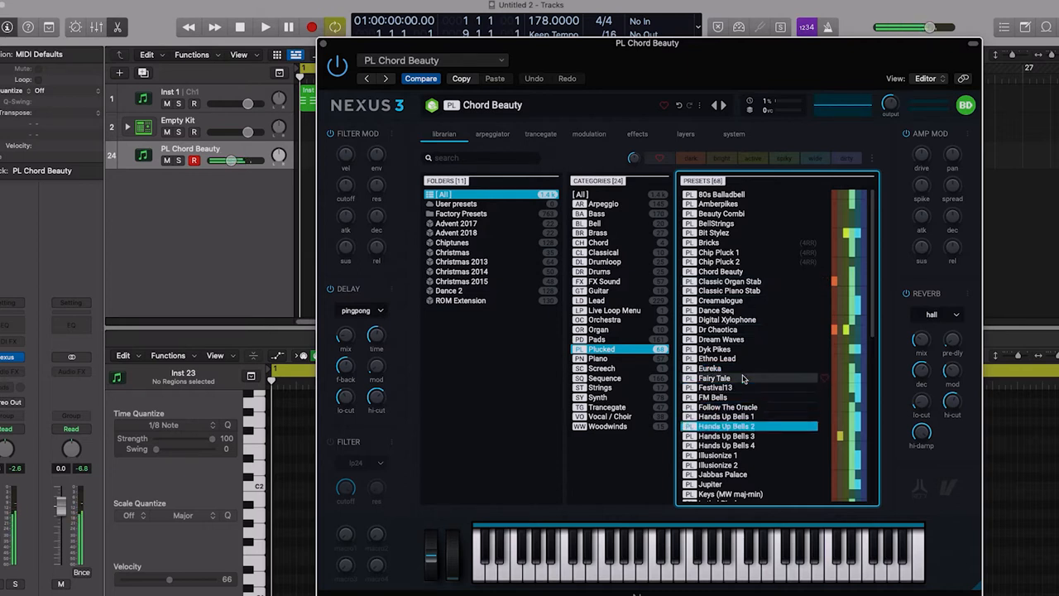
{"action": "left_click", "coordinate": [728, 493]}
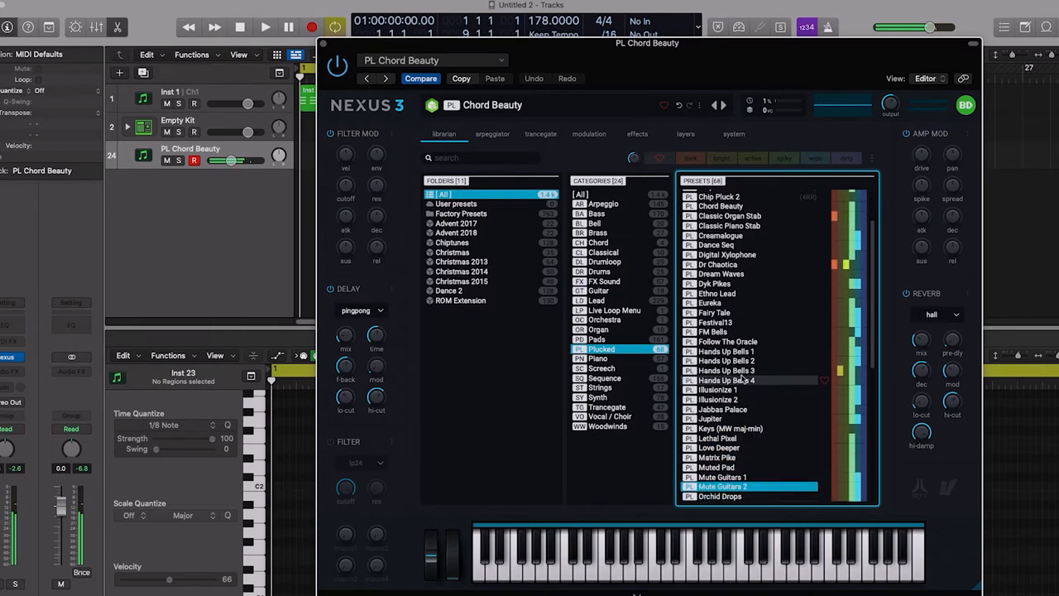
{"action": "mouse_move", "coordinate": [748, 351]}
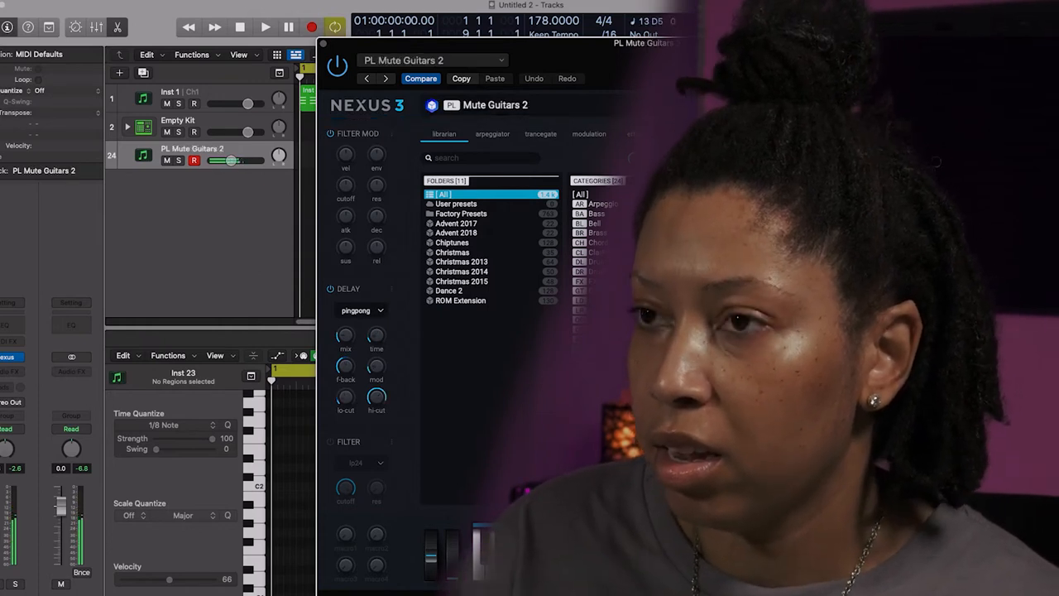
{"action": "left_click", "coordinate": [265, 26]}
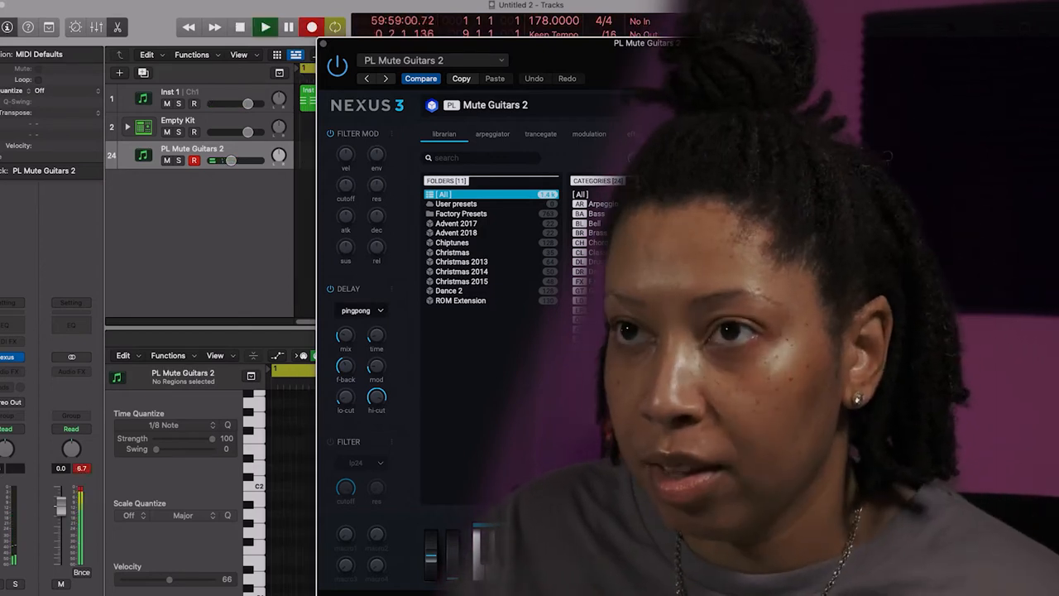
{"action": "left_click", "coordinate": [264, 27]}
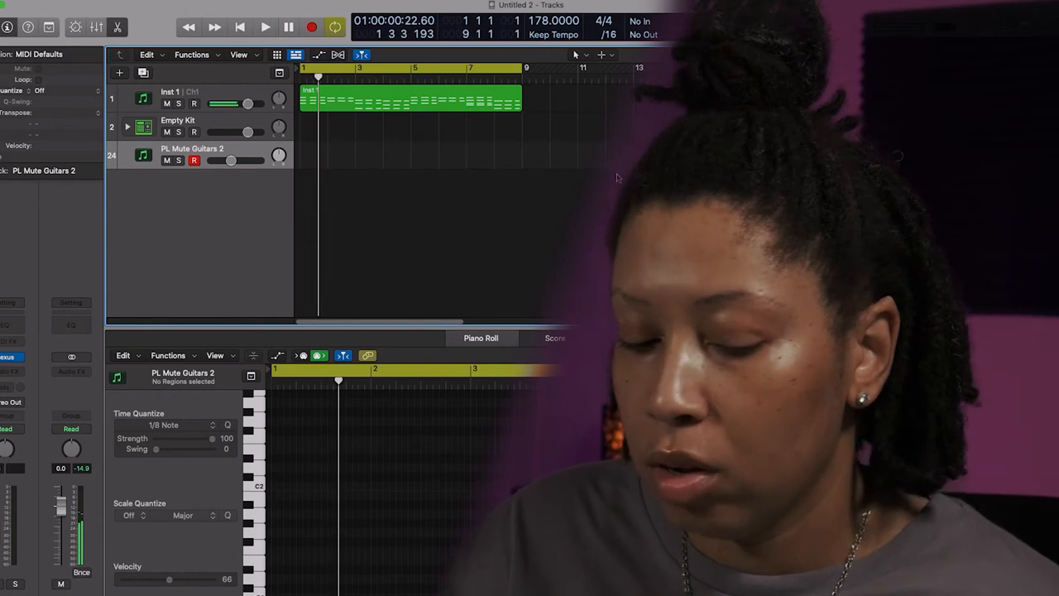
- Record two muted guitar MIDI regions across the first eight bars
{"action": "left_click", "coordinate": [264, 26]}
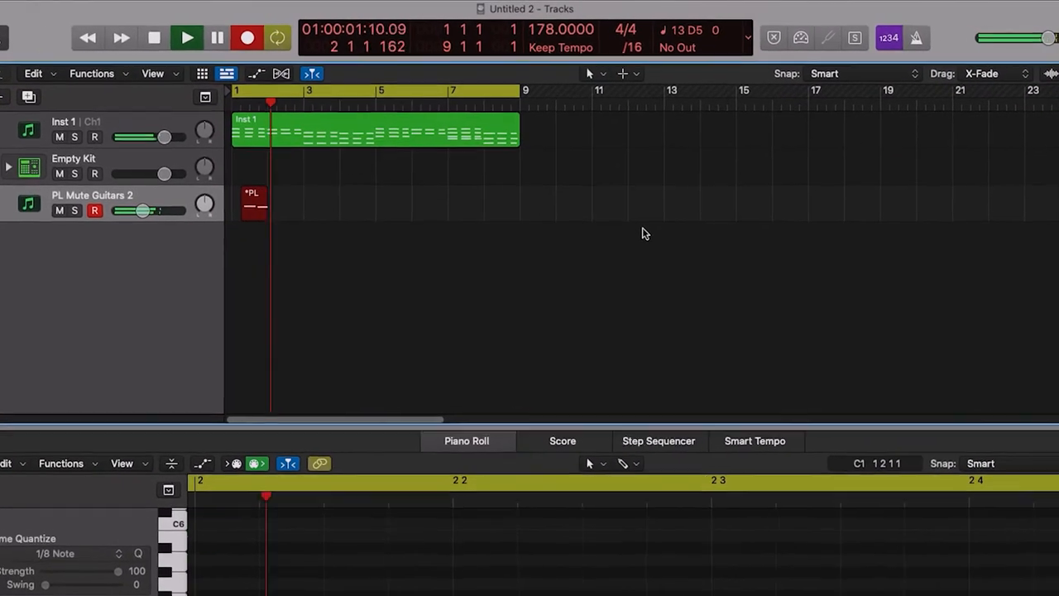
{"action": "left_click", "coordinate": [187, 37]}
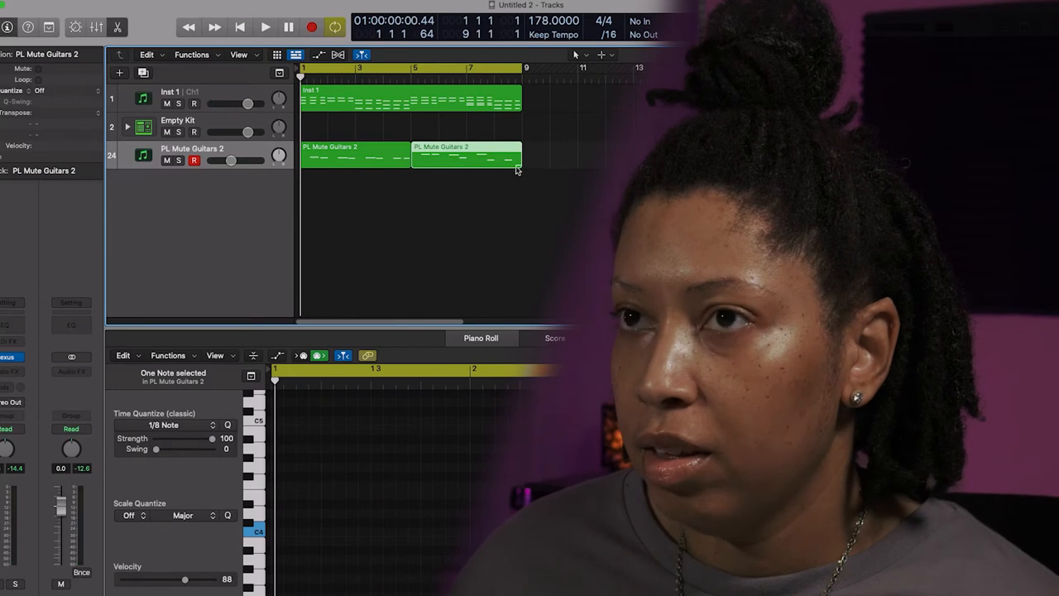
- Select a PL Mute Guitars 2 region and show its notes in the Piano Roll
{"action": "left_click", "coordinate": [264, 26]}
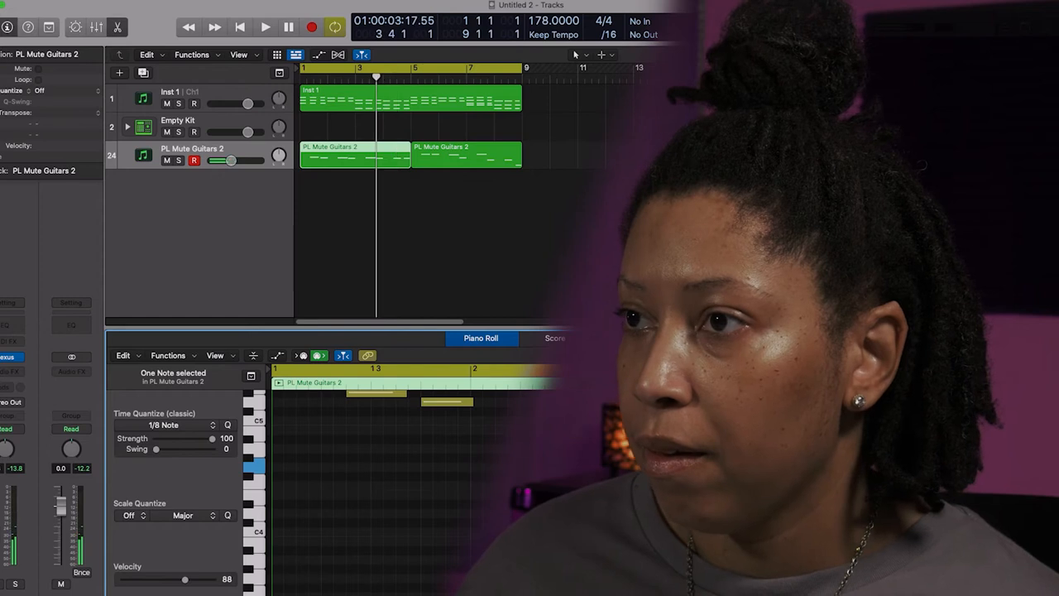
{"action": "left_click", "coordinate": [265, 27]}
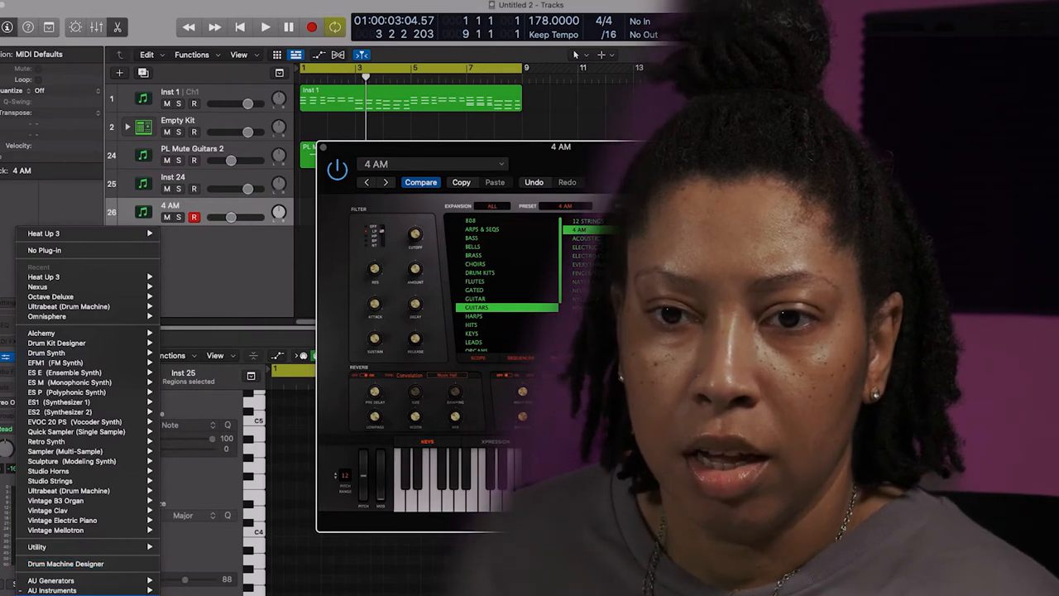
- Set track 25's instrument slot to No Plug-in, reverting it to an empty Inst 25
{"action": "left_click", "coordinate": [52, 589]}
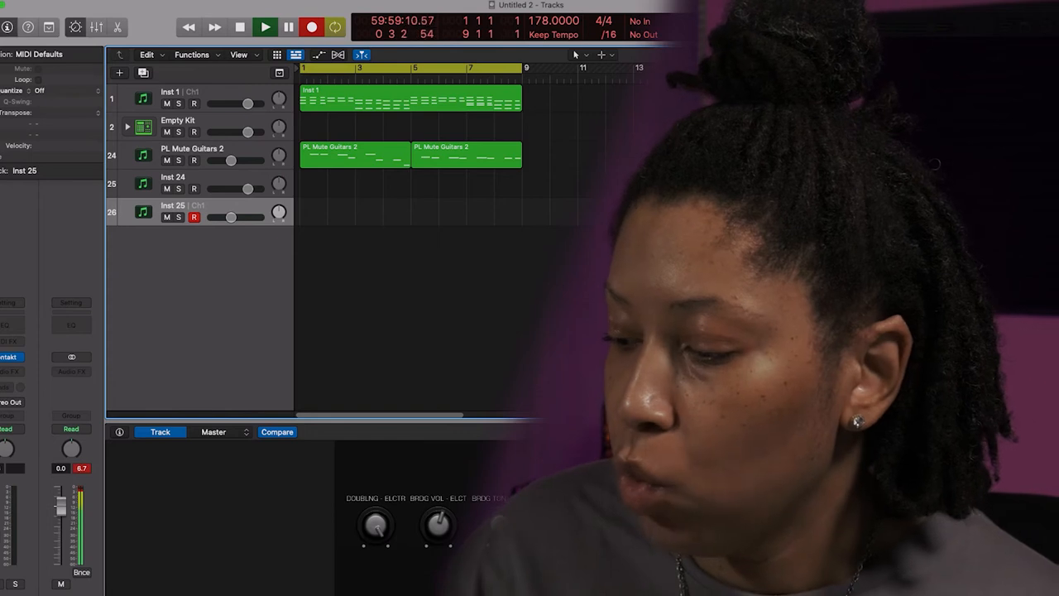
{"action": "left_click", "coordinate": [265, 26]}
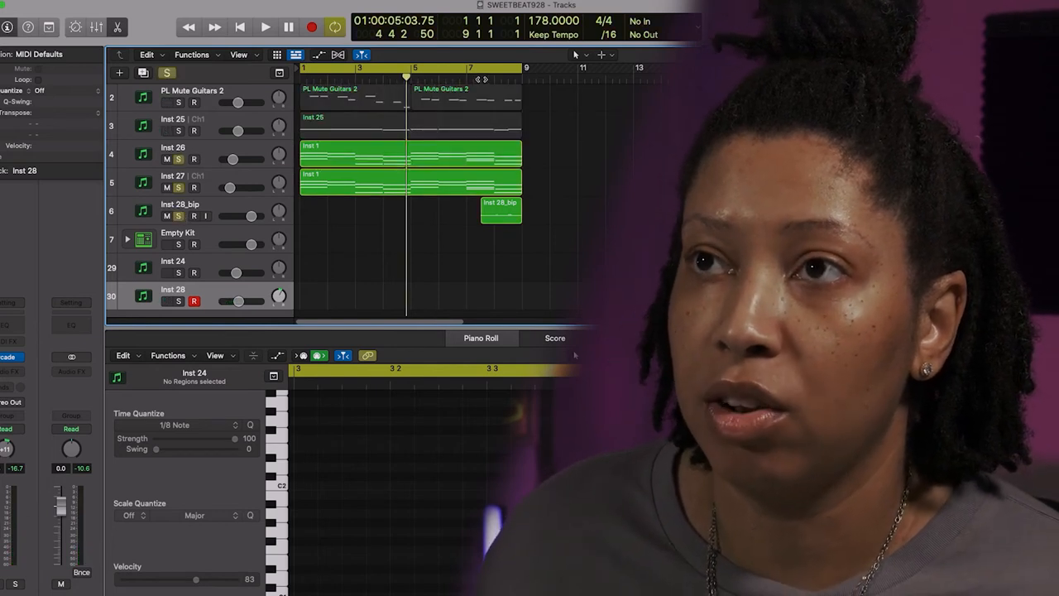
- Pencil two short regions on Inst 28 and expand the Empty Kit drum subtracks
{"action": "left_click", "coordinate": [265, 27]}
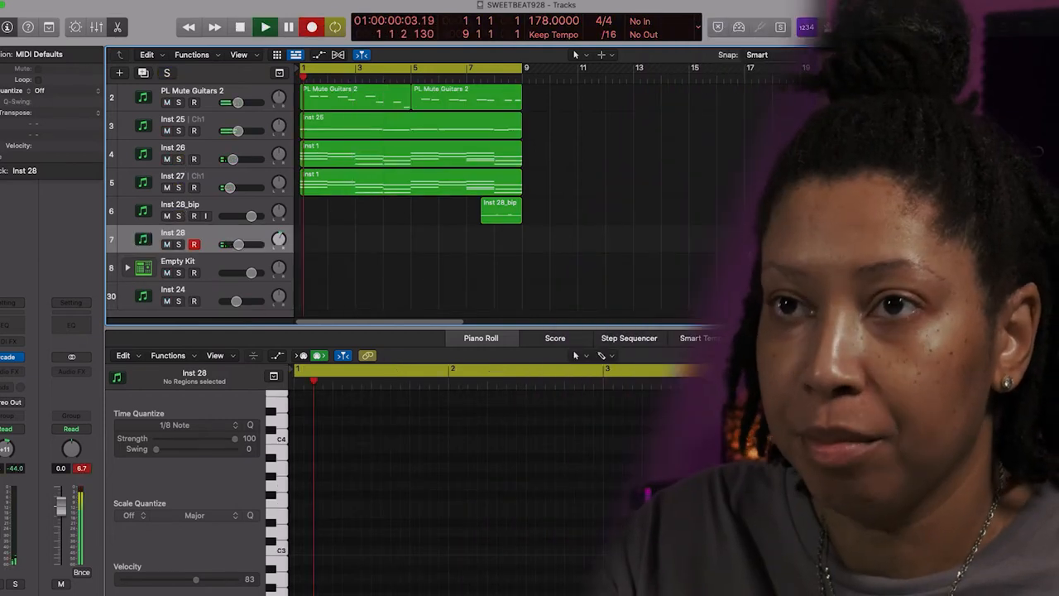
{"action": "left_click", "coordinate": [264, 27]}
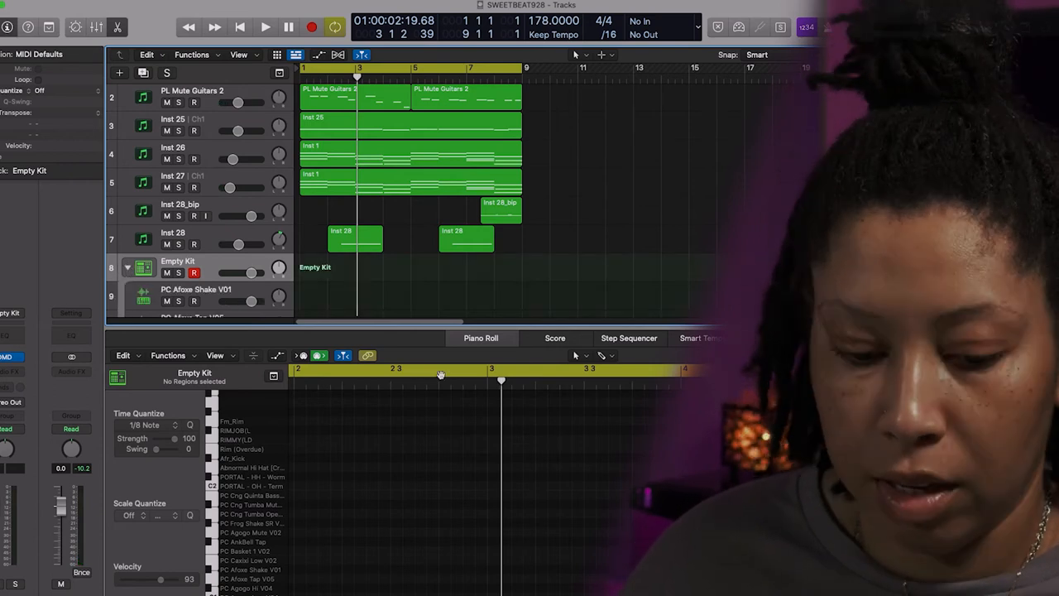
- Create a pattern region on PC Afose Shake V01 and toggle shaker steps on
{"action": "left_click", "coordinate": [628, 337]}
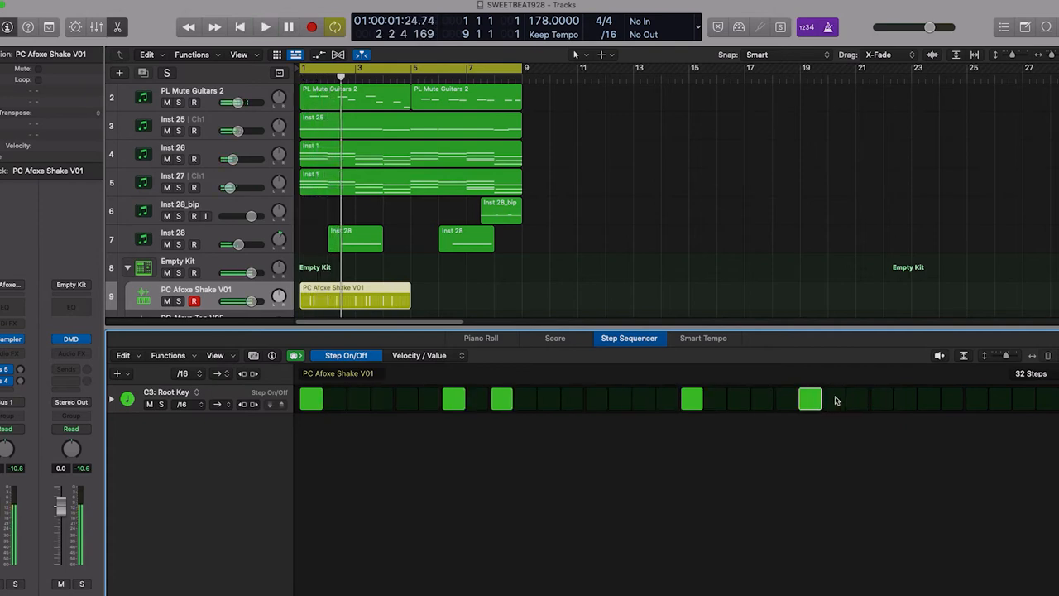
{"action": "left_click", "coordinate": [857, 399]}
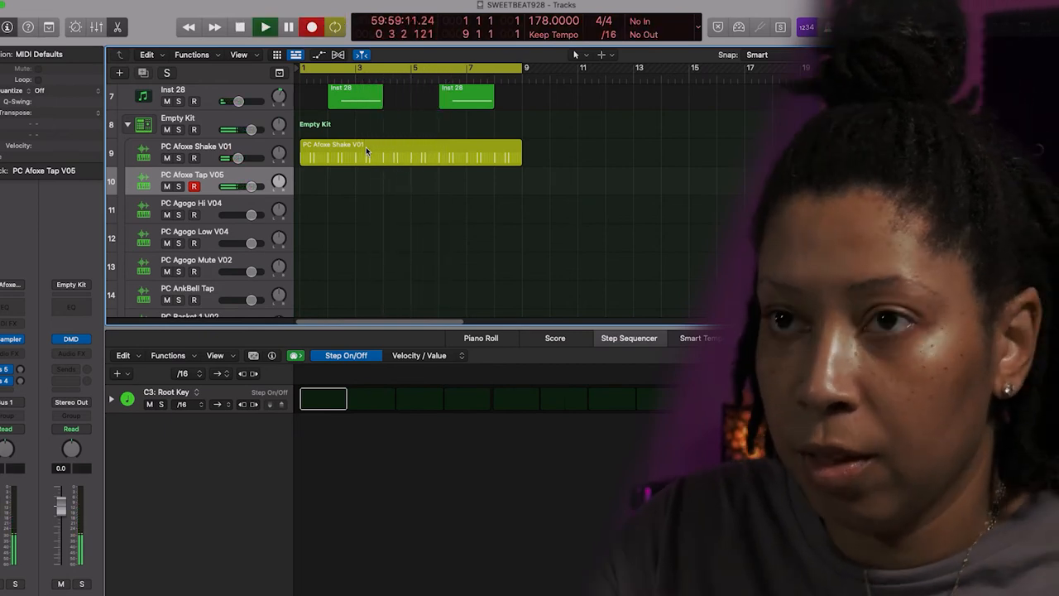
- Add regions to Arkibell, Basket, Castel and Tumba conga, plus Afr_Kick and Abnormal Hi Hat tracks
{"action": "left_click", "coordinate": [265, 27]}
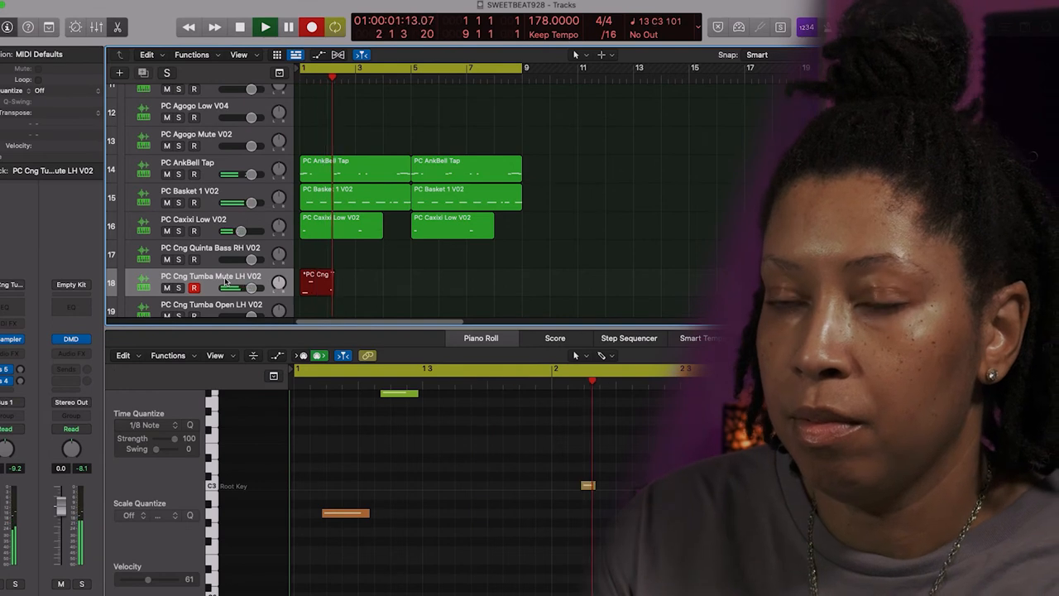
{"action": "left_click", "coordinate": [265, 27]}
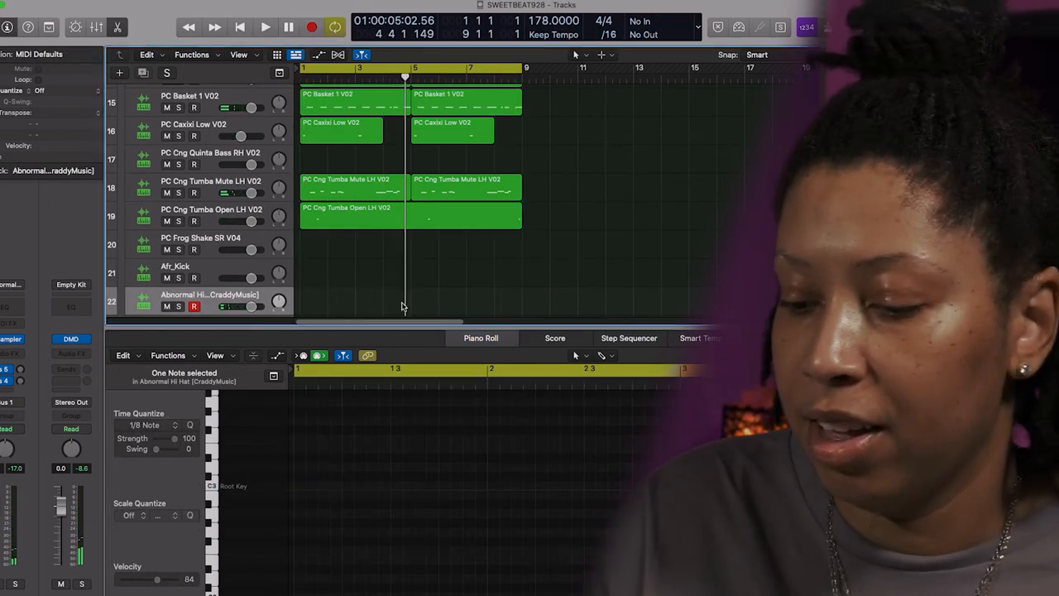
- Add PORTAL hi-hat and rim tracks with regions and enter a sparse Rim (Free Smoke) pattern
{"action": "left_click", "coordinate": [265, 27]}
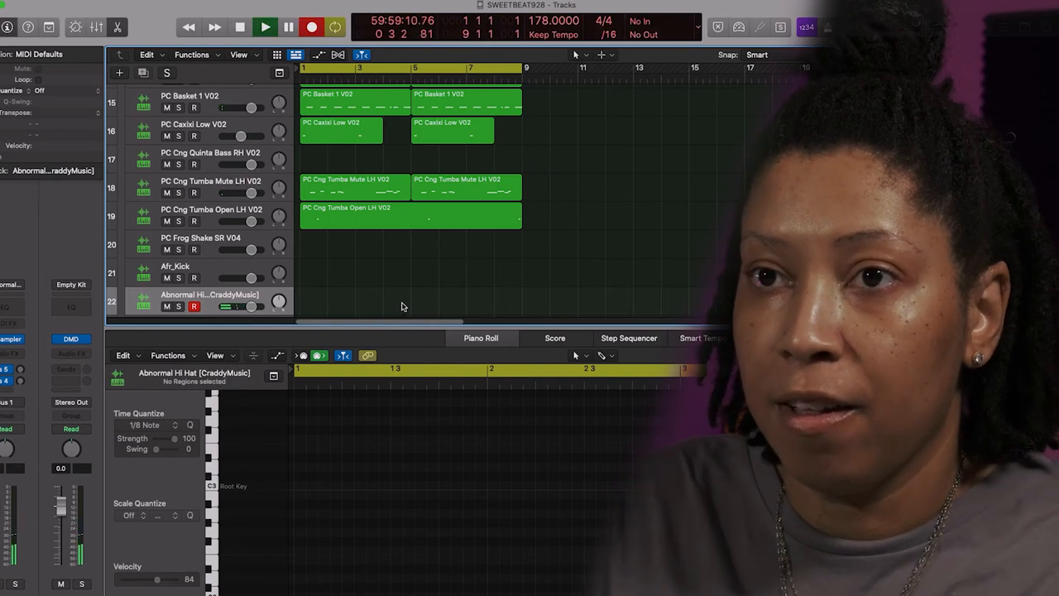
{"action": "left_click", "coordinate": [265, 26]}
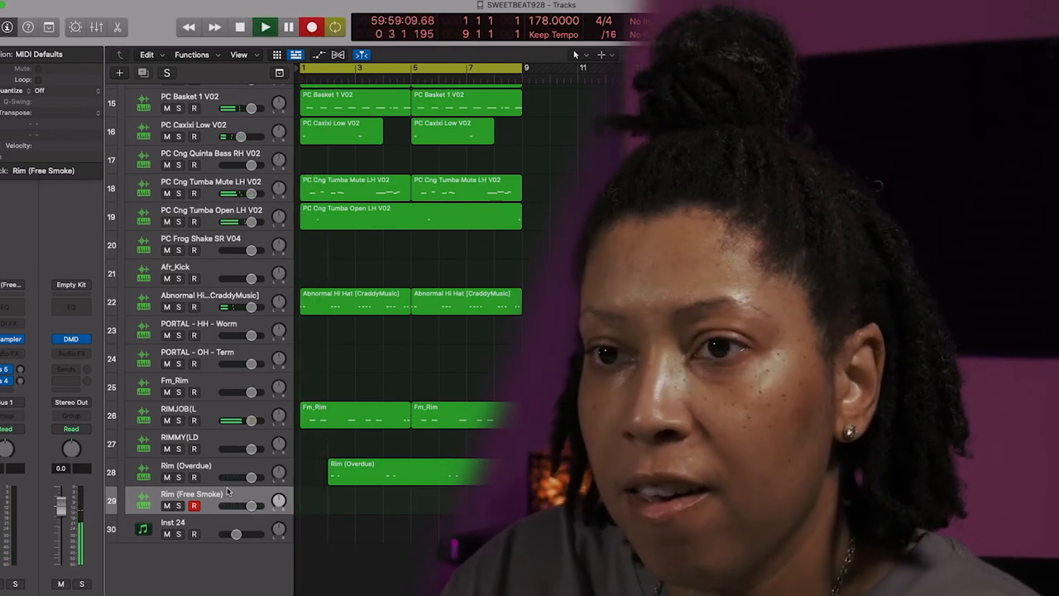
{"action": "left_click", "coordinate": [265, 26]}
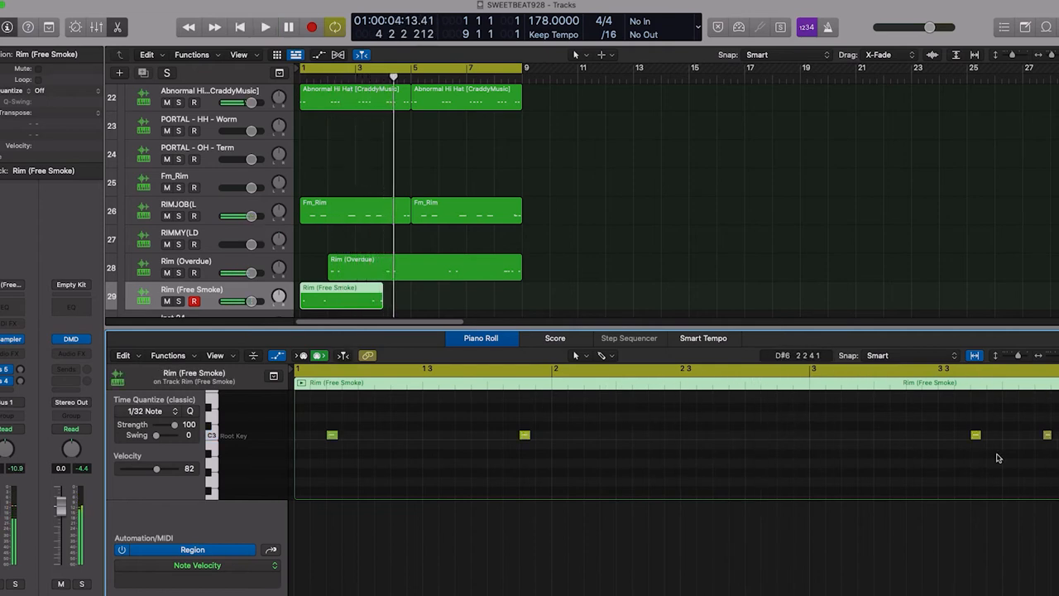
- Create a pattern region on Afr_Kick with a kick on the first step
{"action": "left_click", "coordinate": [1041, 434]}
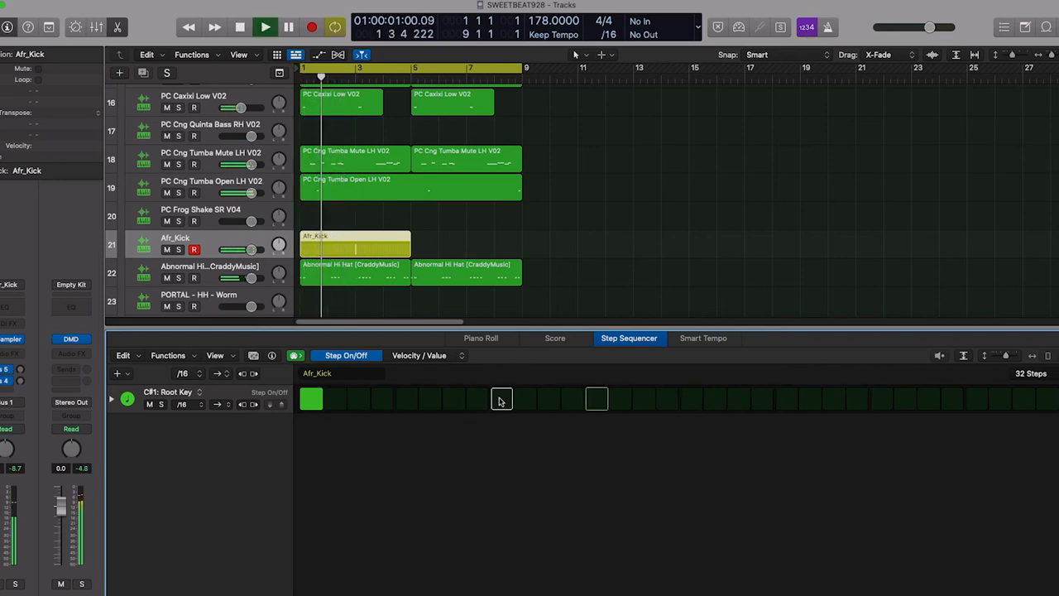
- Turn on kick steps 9, 17 and 25, then reveal the velocity and note-repeat rows
{"action": "left_click", "coordinate": [265, 26]}
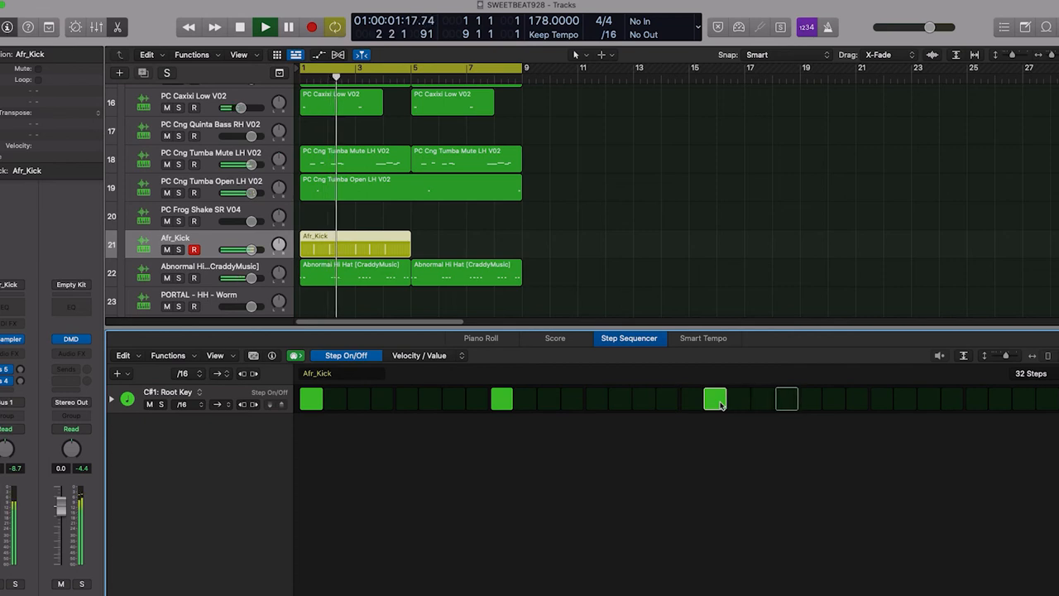
{"action": "left_click", "coordinate": [713, 397]}
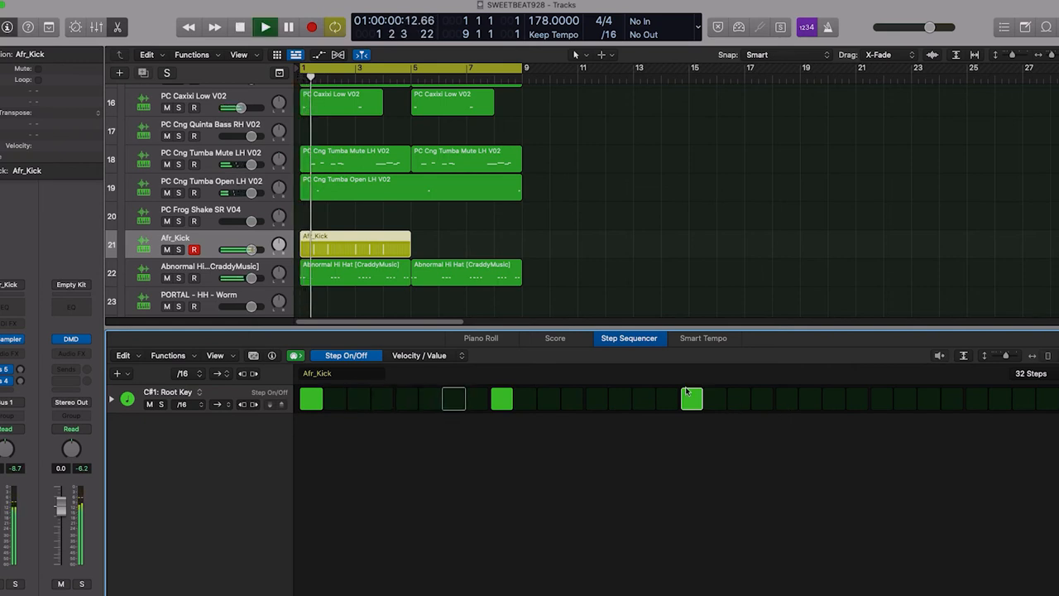
{"action": "left_click", "coordinate": [265, 26]}
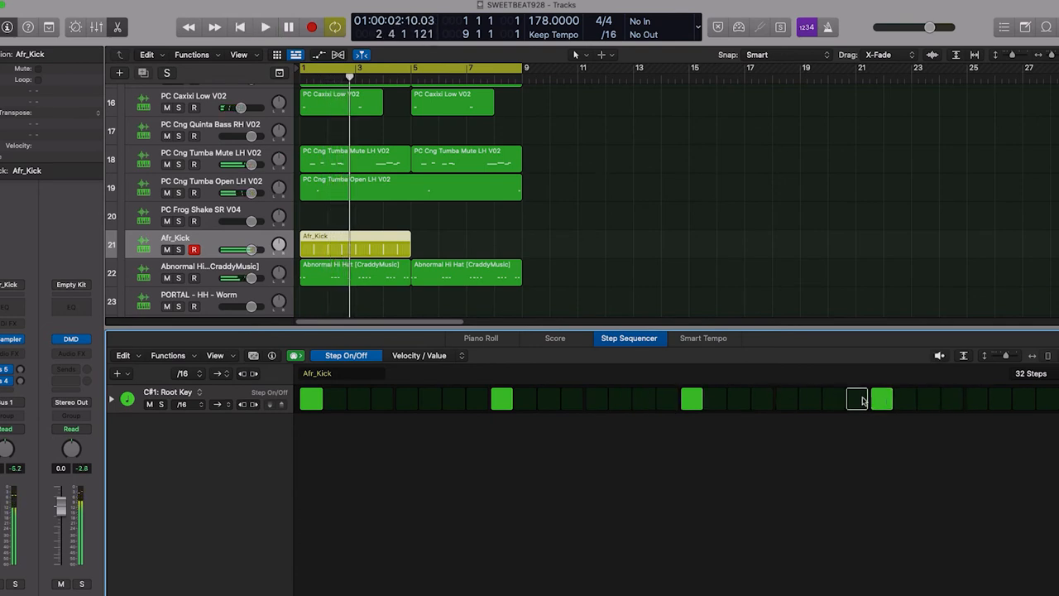
{"action": "left_click", "coordinate": [264, 27]}
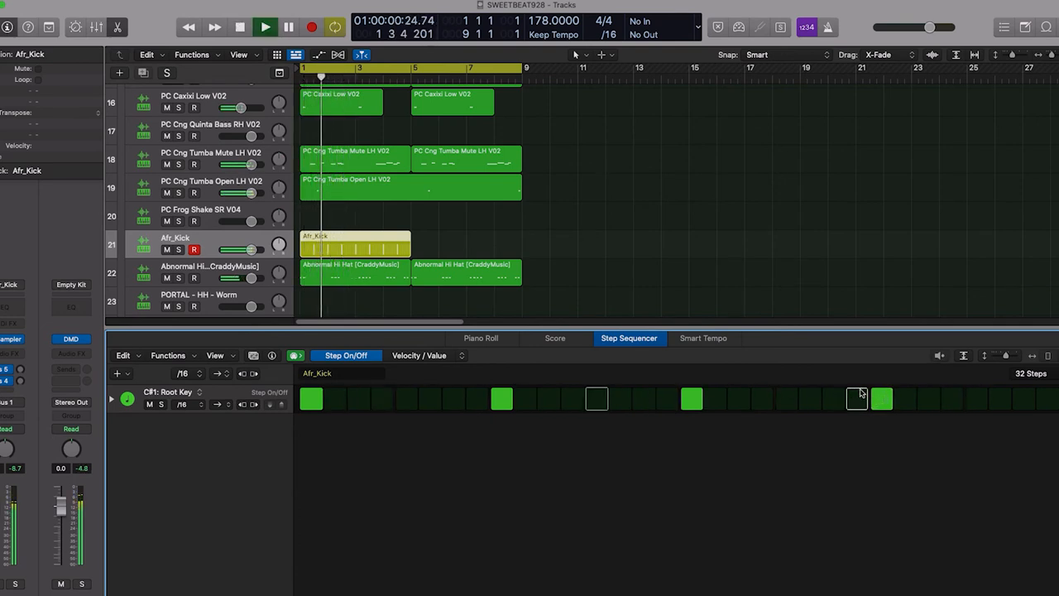
{"action": "left_click", "coordinate": [288, 26]}
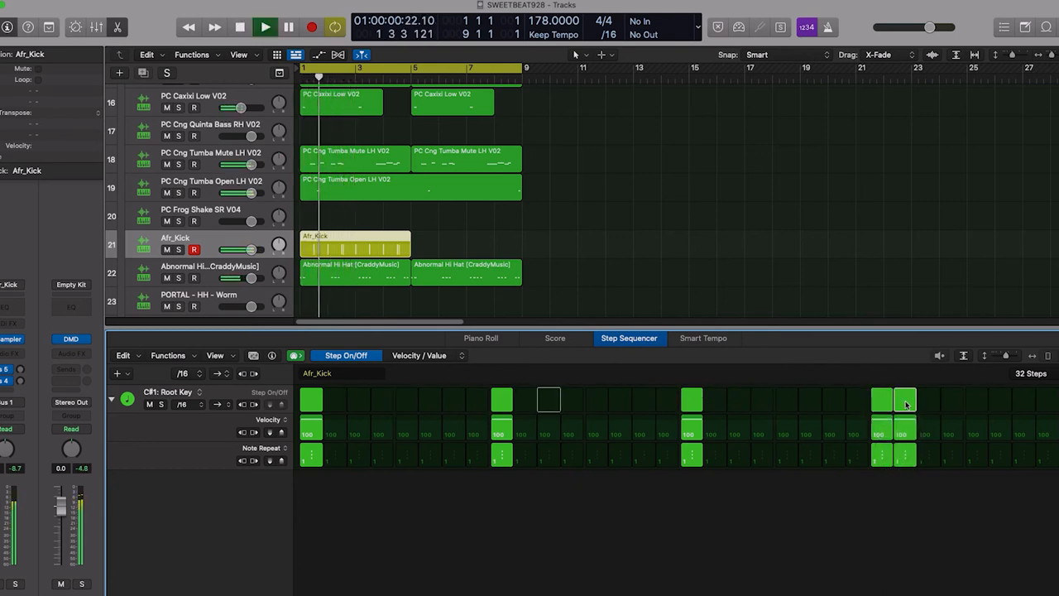
{"action": "left_click", "coordinate": [238, 26]}
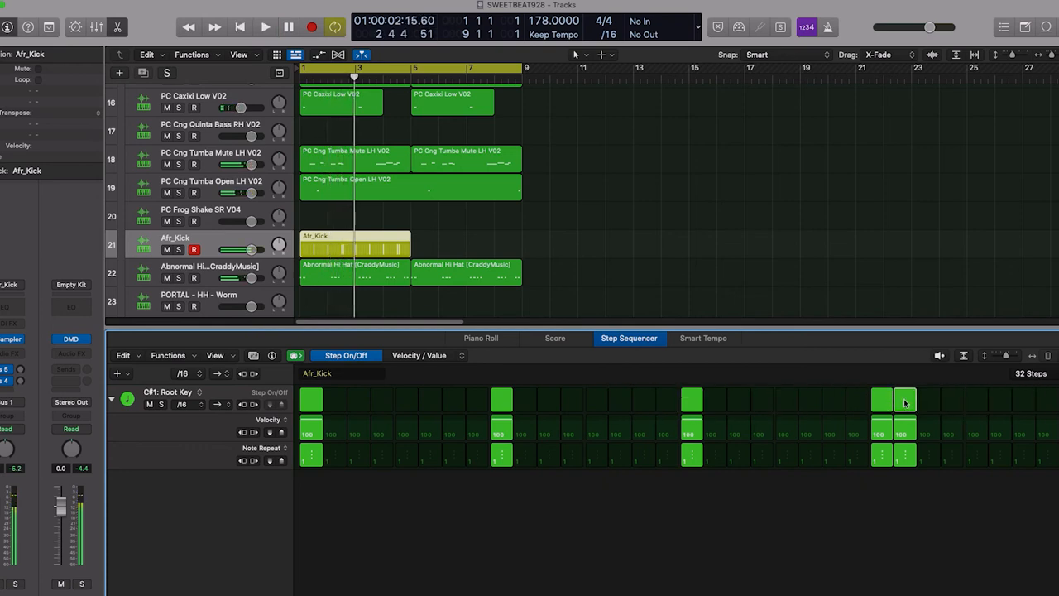